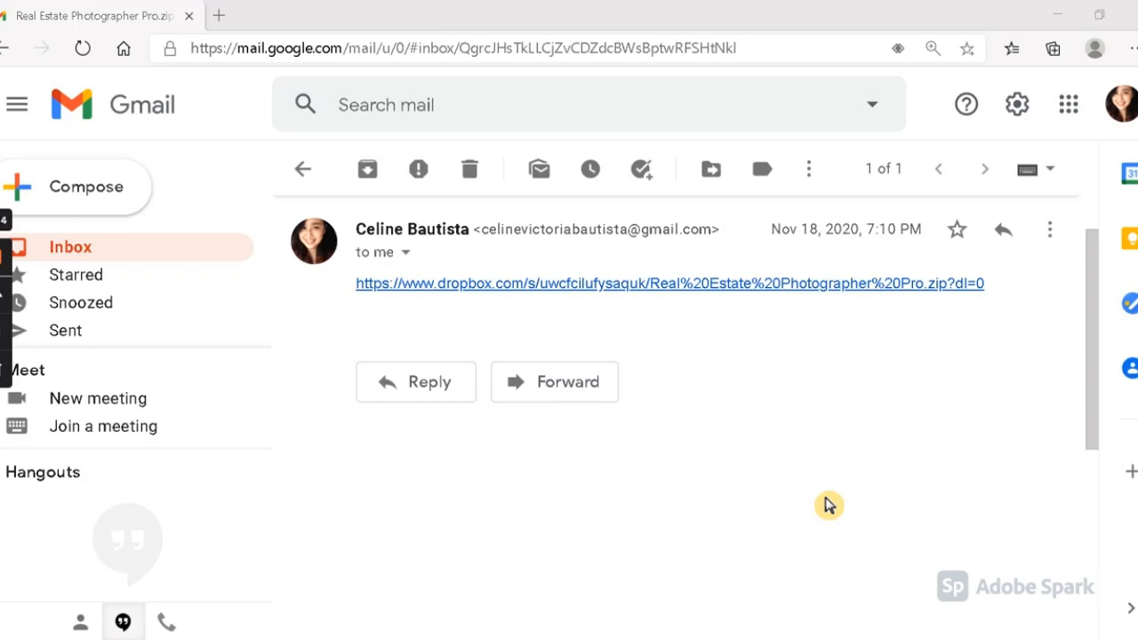
{"action": "mouse_move", "coordinate": [956, 296]}
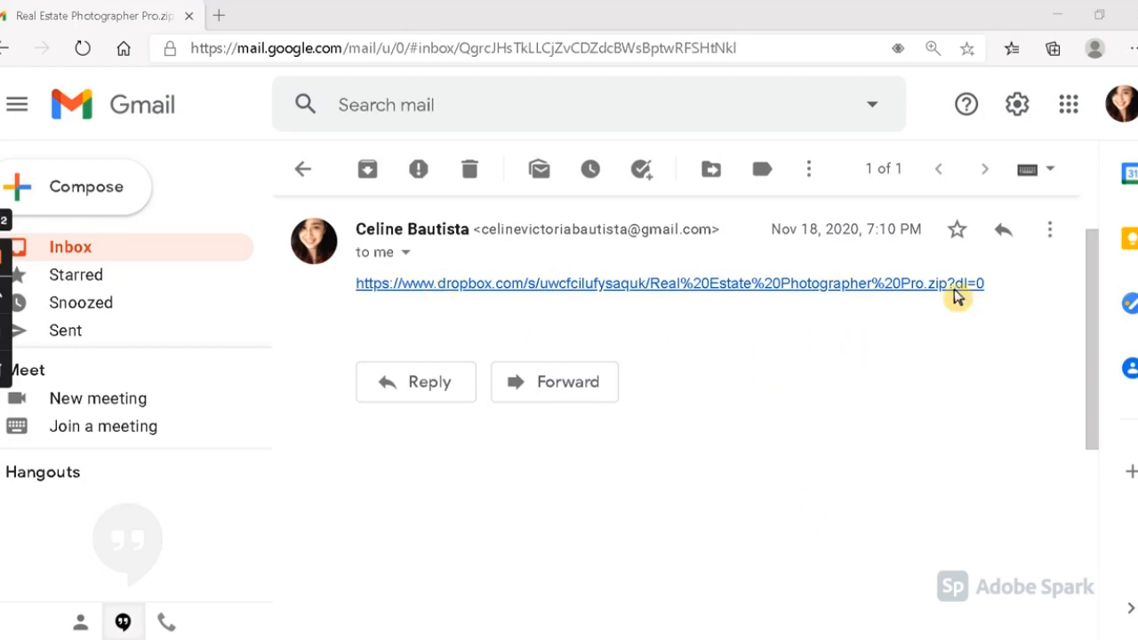
{"action": "mouse_move", "coordinate": [704, 306]}
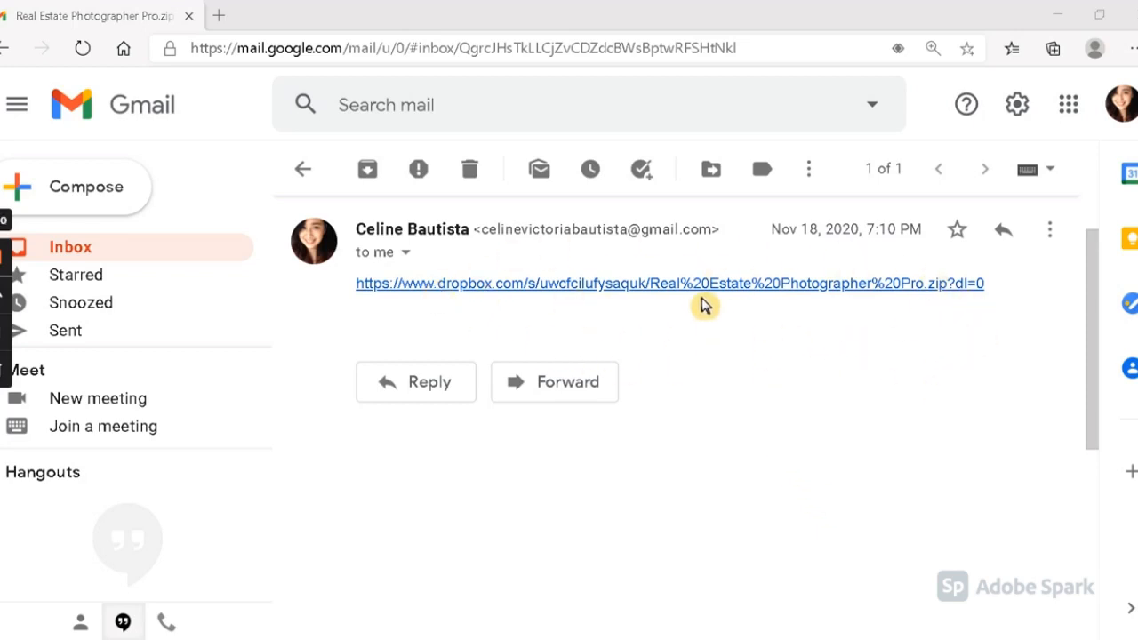
{"action": "mouse_move", "coordinate": [603, 491]}
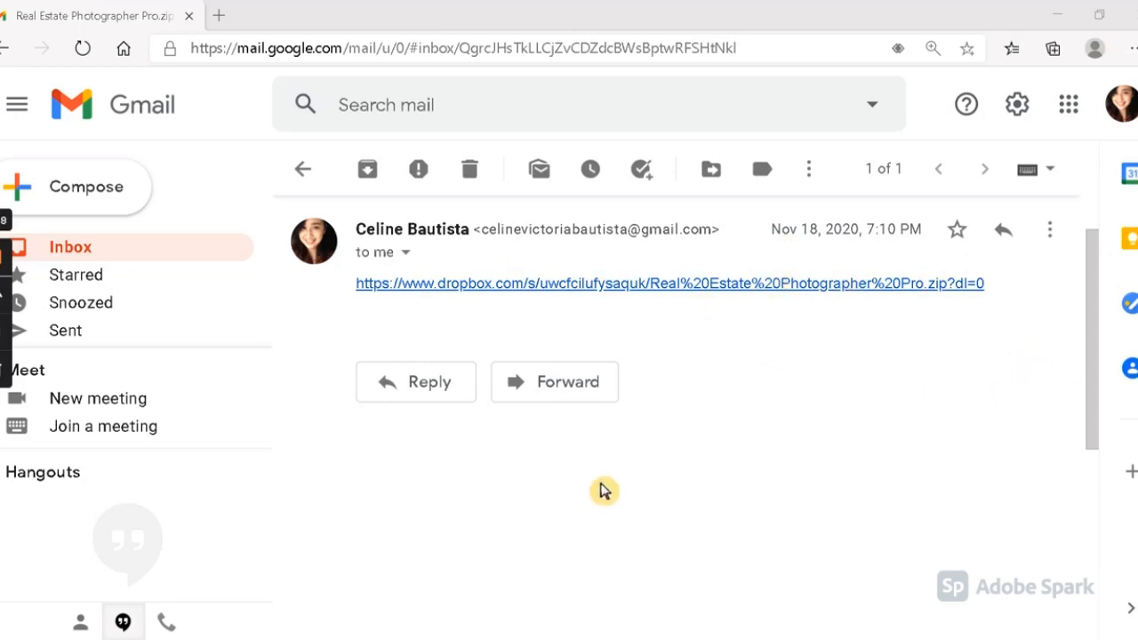
{"action": "mouse_move", "coordinate": [614, 286]}
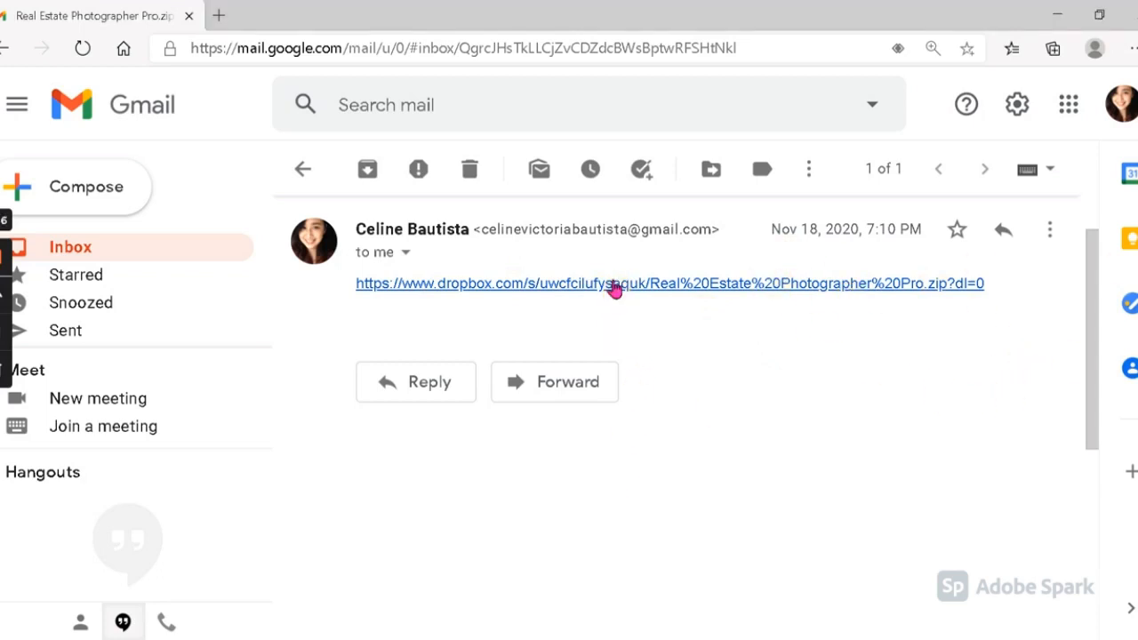
Follow the dropbox.com link in the email to the shared Real Estate Photographer Pro.zip
{"action": "left_click", "coordinate": [615, 283]}
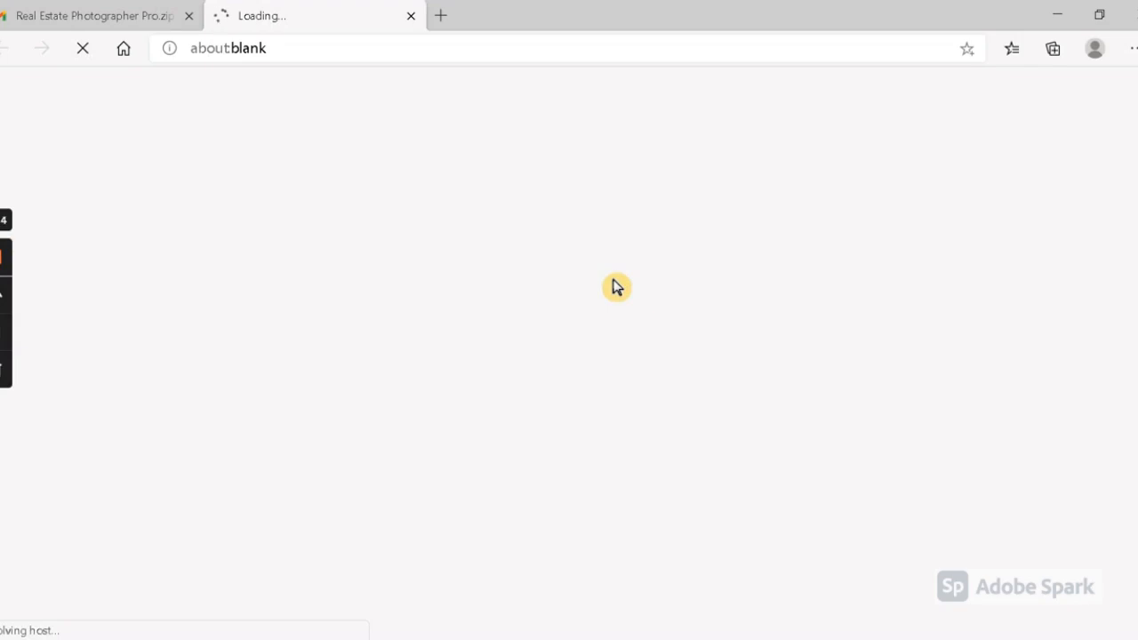
{"action": "mouse_move", "coordinate": [246, 324]}
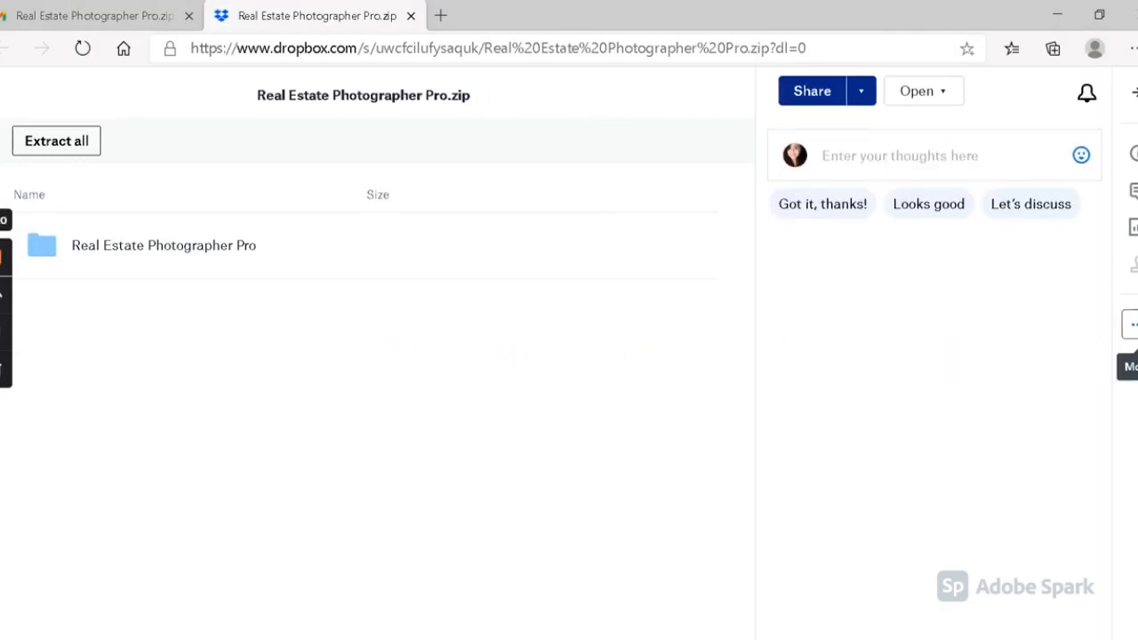
Download the Real Estate Photographer Pro zip from Dropbox's more-actions menu
{"action": "left_click", "coordinate": [1131, 324]}
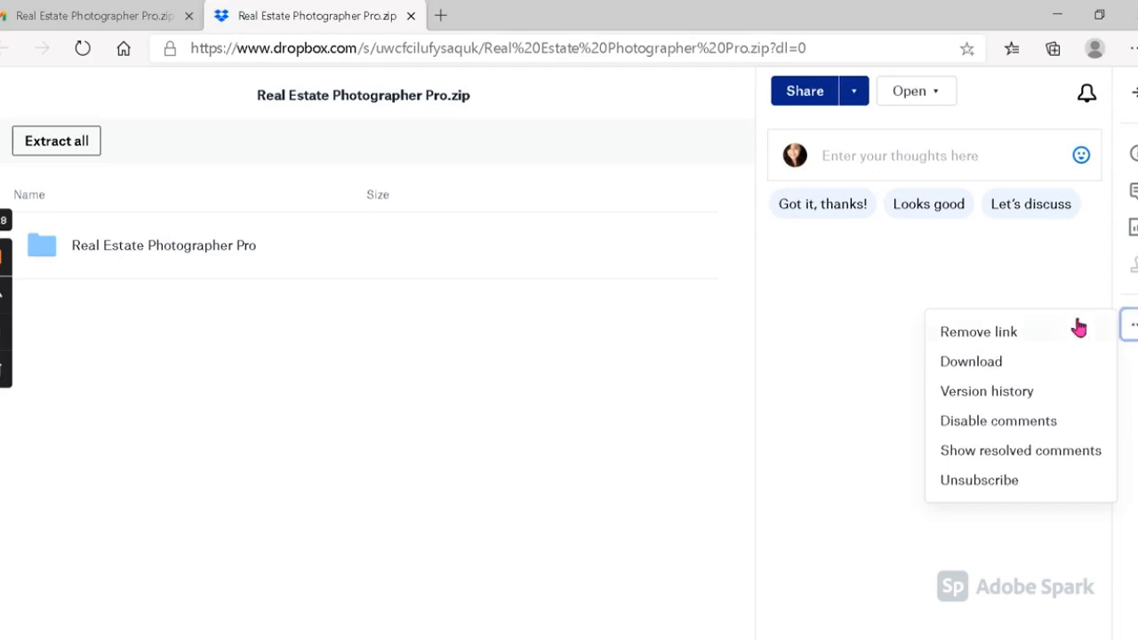
{"action": "left_click", "coordinate": [970, 361]}
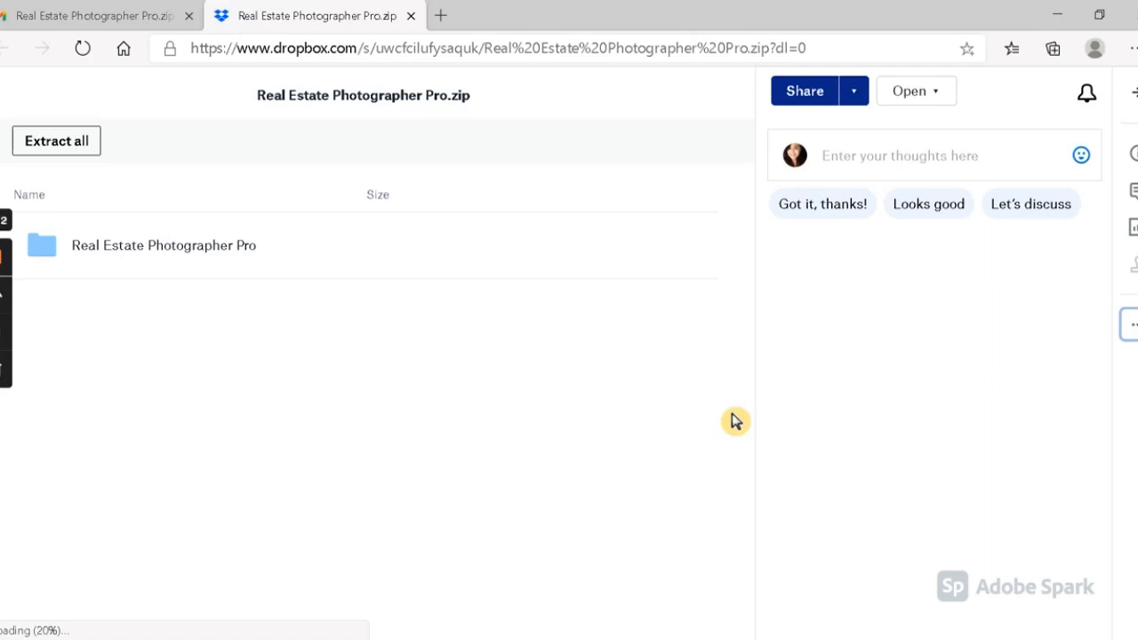
{"action": "mouse_move", "coordinate": [417, 459]}
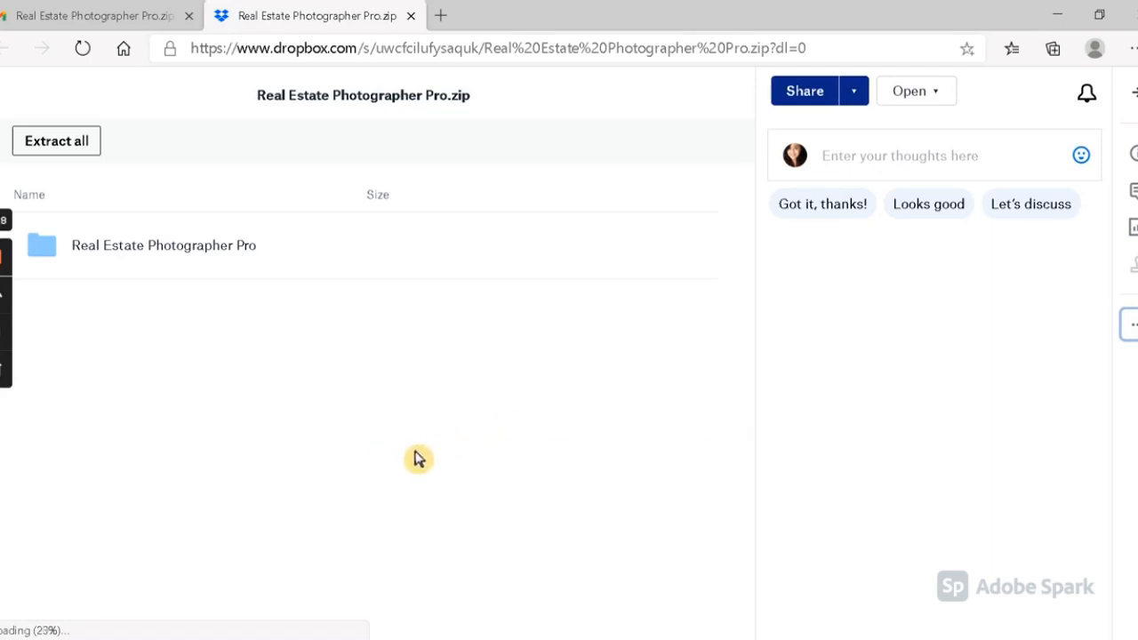
{"action": "mouse_move", "coordinate": [341, 407]}
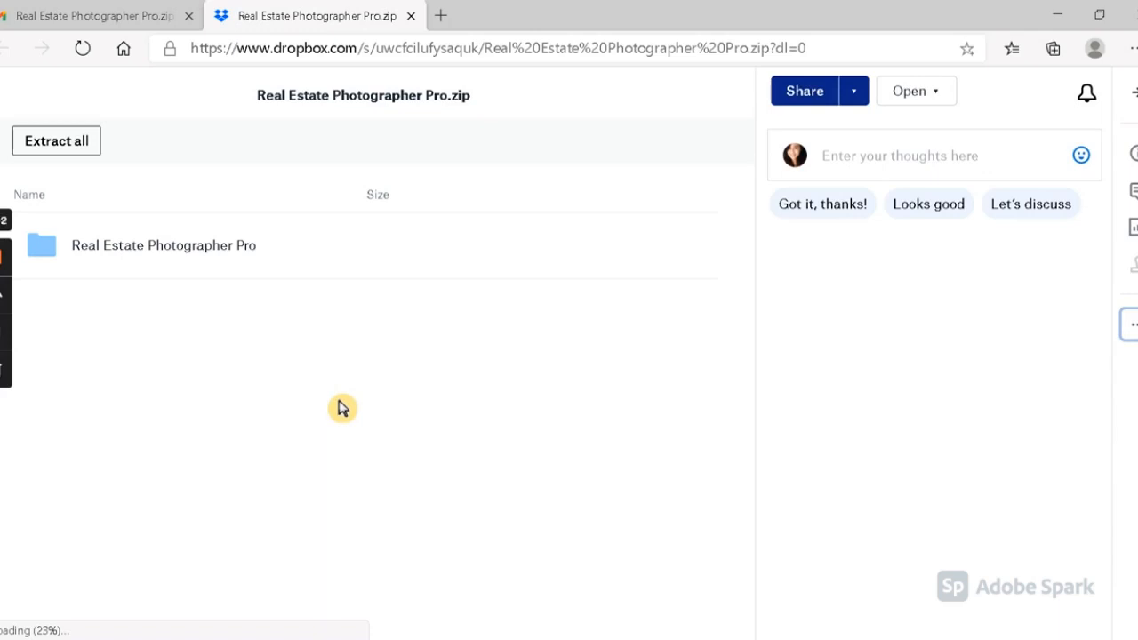
{"action": "mouse_move", "coordinate": [355, 406]}
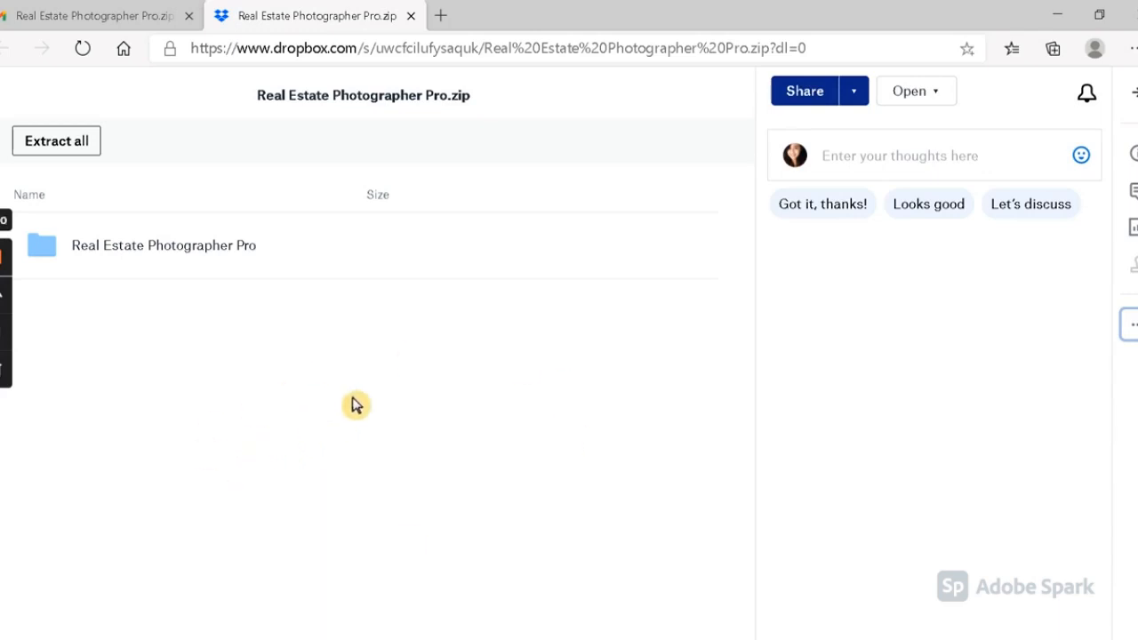
{"action": "mouse_move", "coordinate": [304, 466]}
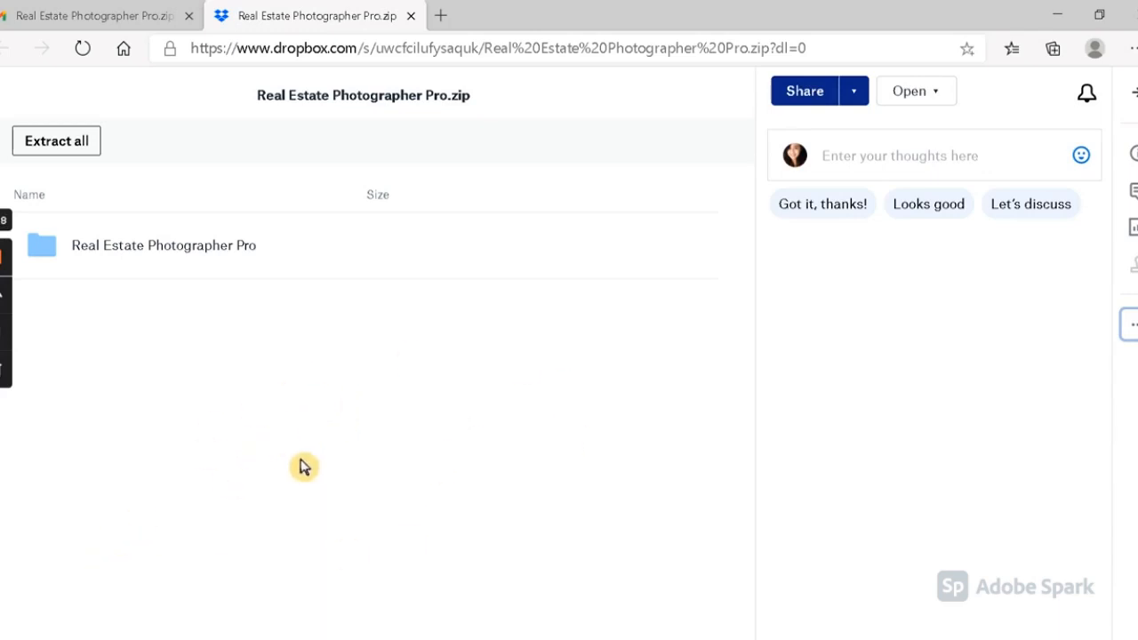
{"action": "mouse_move", "coordinate": [302, 436]}
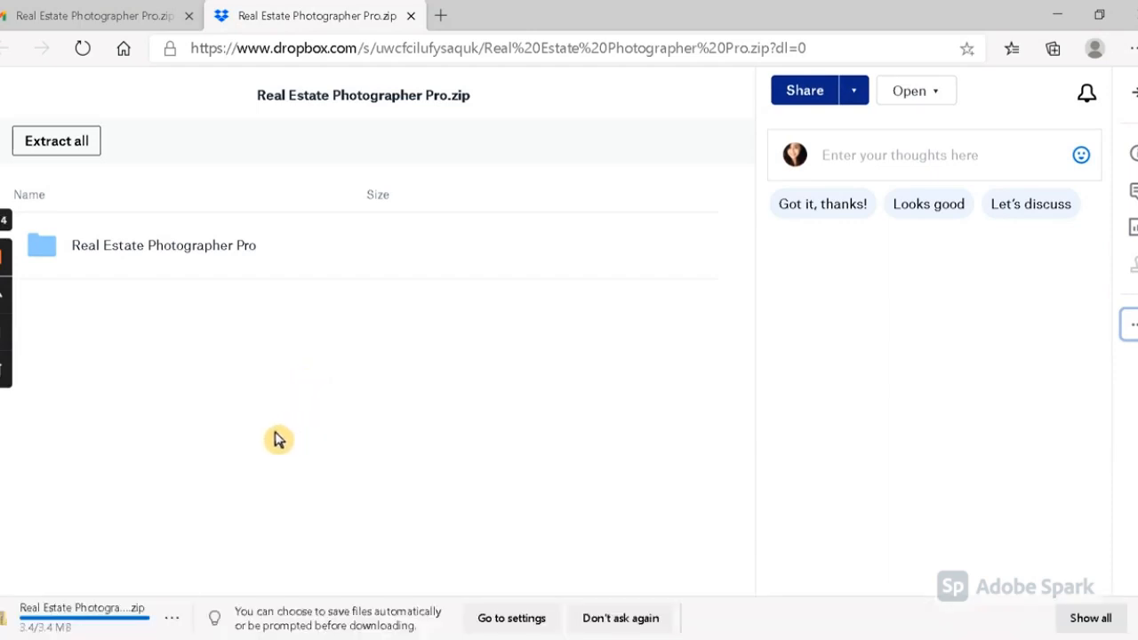
{"action": "mouse_move", "coordinate": [236, 507]}
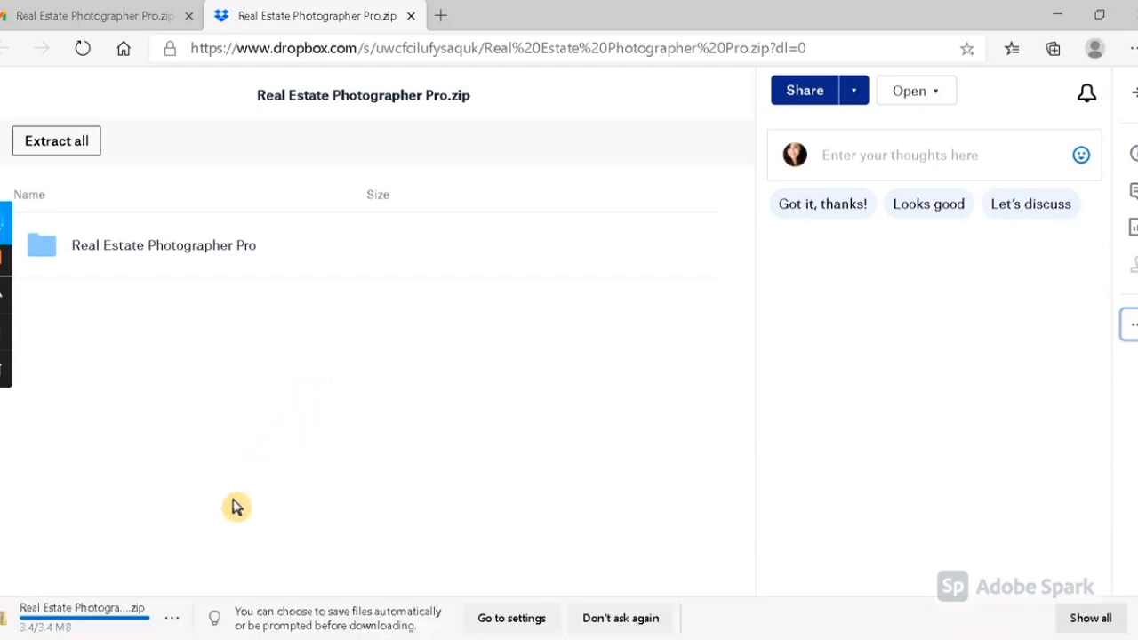
{"action": "mouse_move", "coordinate": [311, 560]}
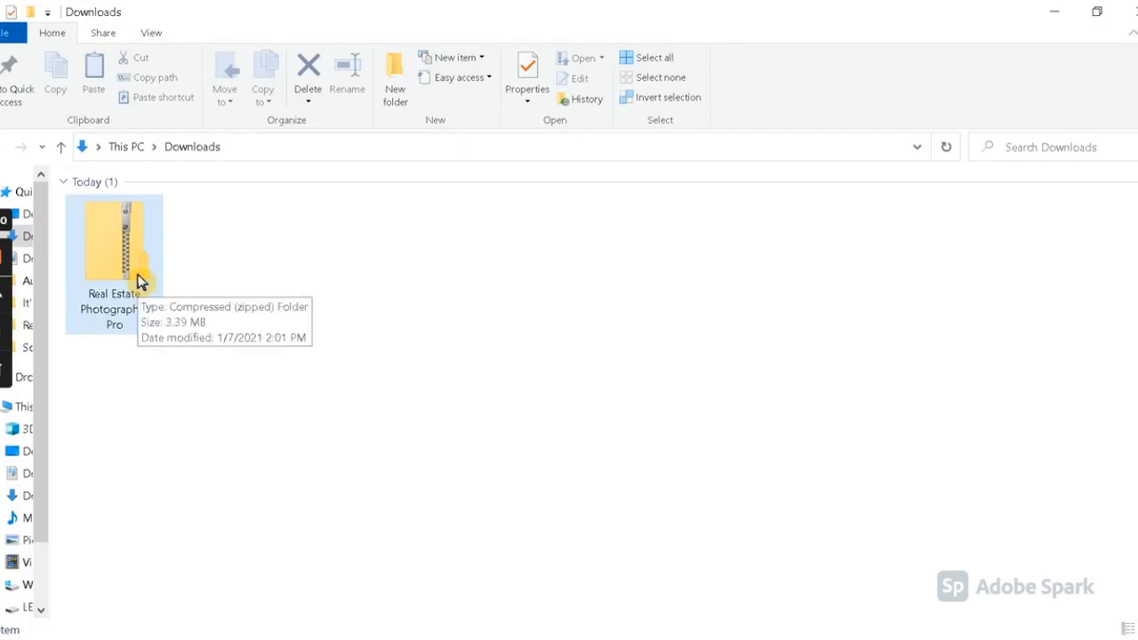
{"action": "mouse_move", "coordinate": [157, 313]}
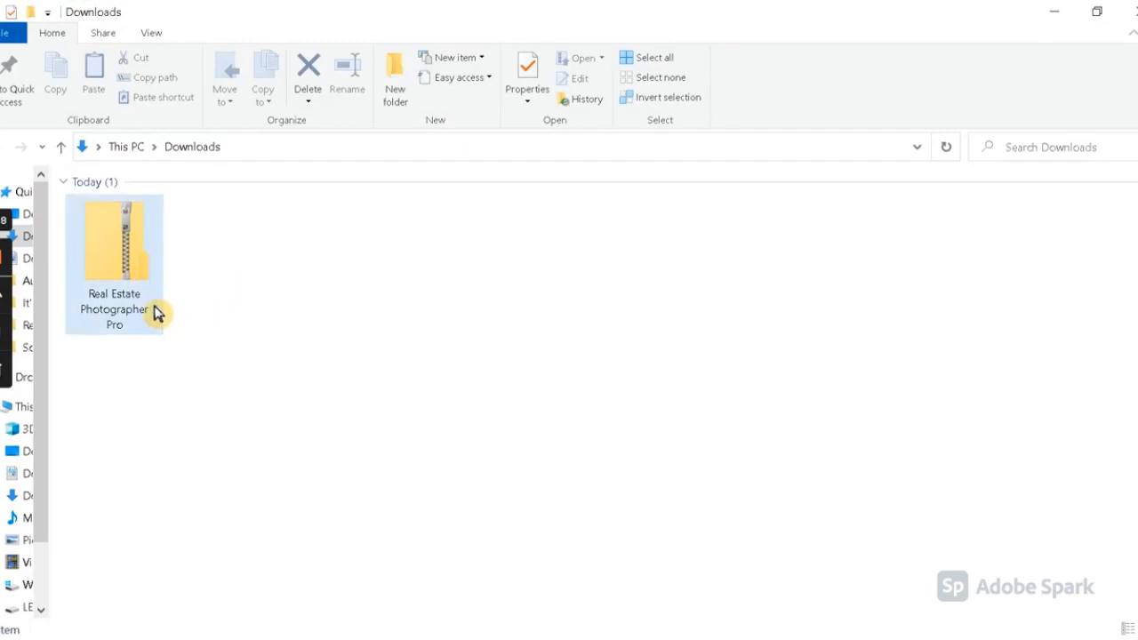
{"action": "mouse_move", "coordinate": [156, 312]}
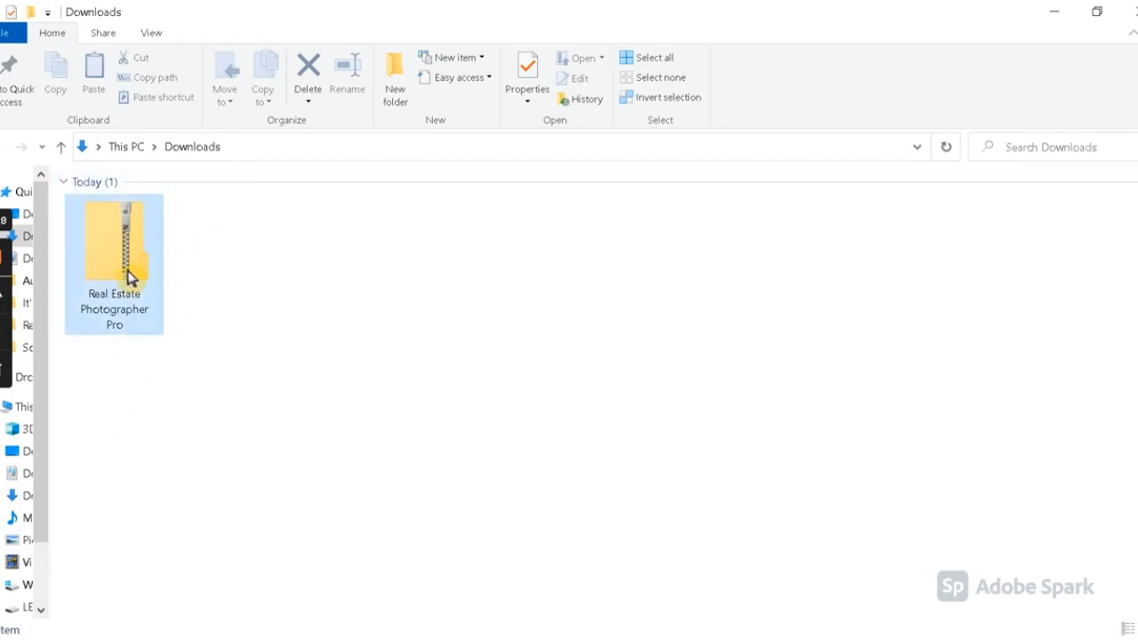
Select the downloaded Real Estate Photographer Pro zip (3.39 MB) in Downloads
{"action": "left_click", "coordinate": [114, 240]}
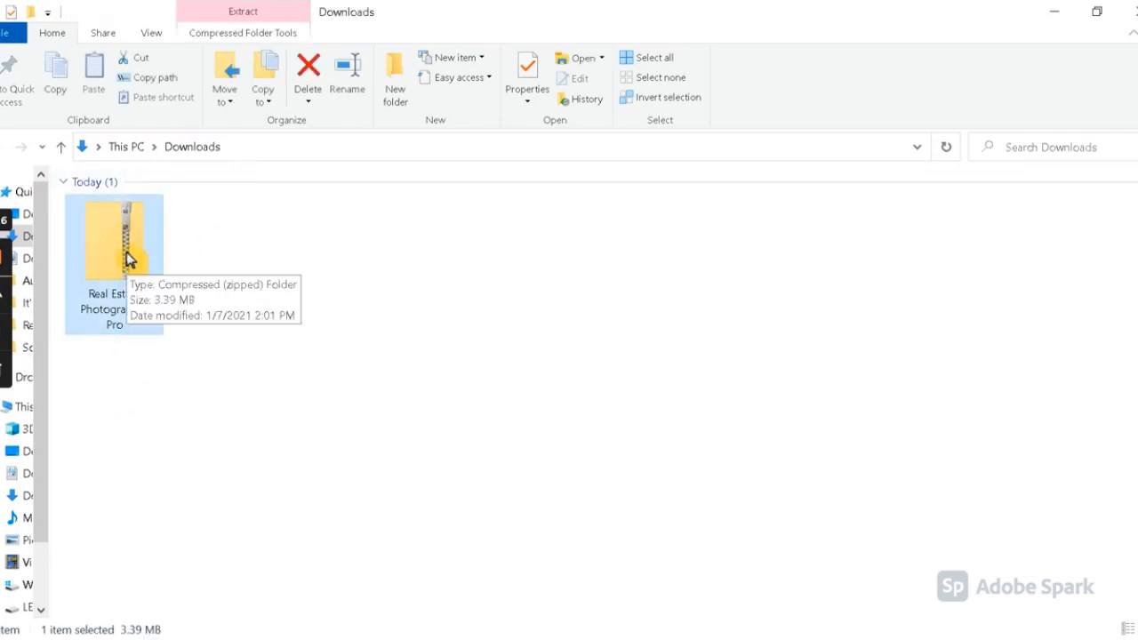
Start Extract All on the zip, targeting a Real Estate Photographer Pro folder in Downloads
{"action": "right_click", "coordinate": [114, 258]}
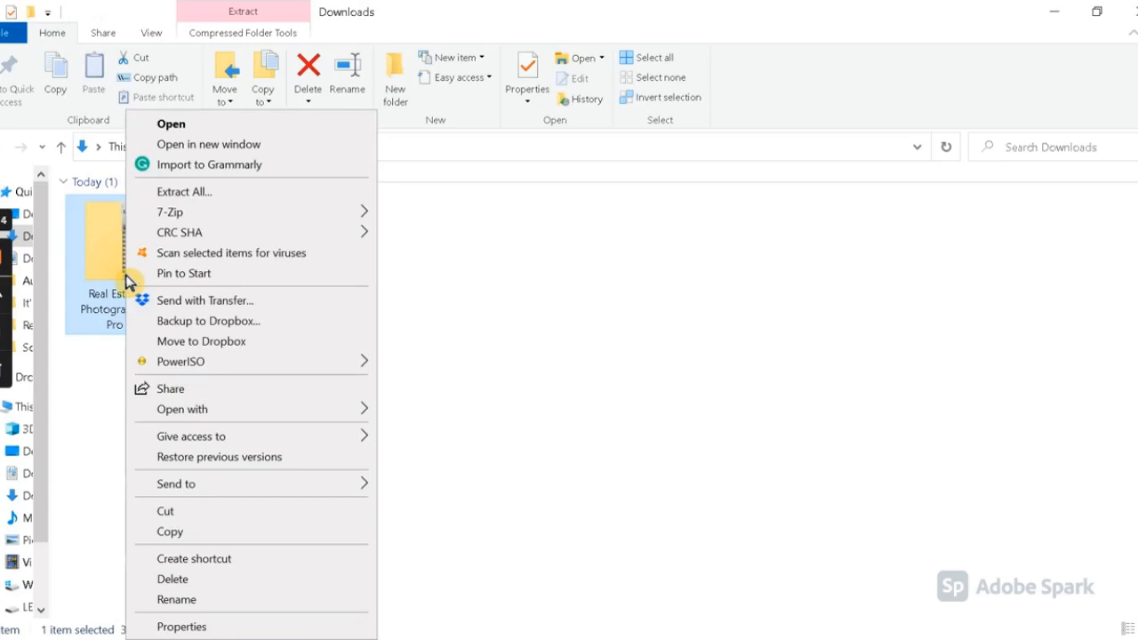
{"action": "mouse_move", "coordinate": [187, 153]}
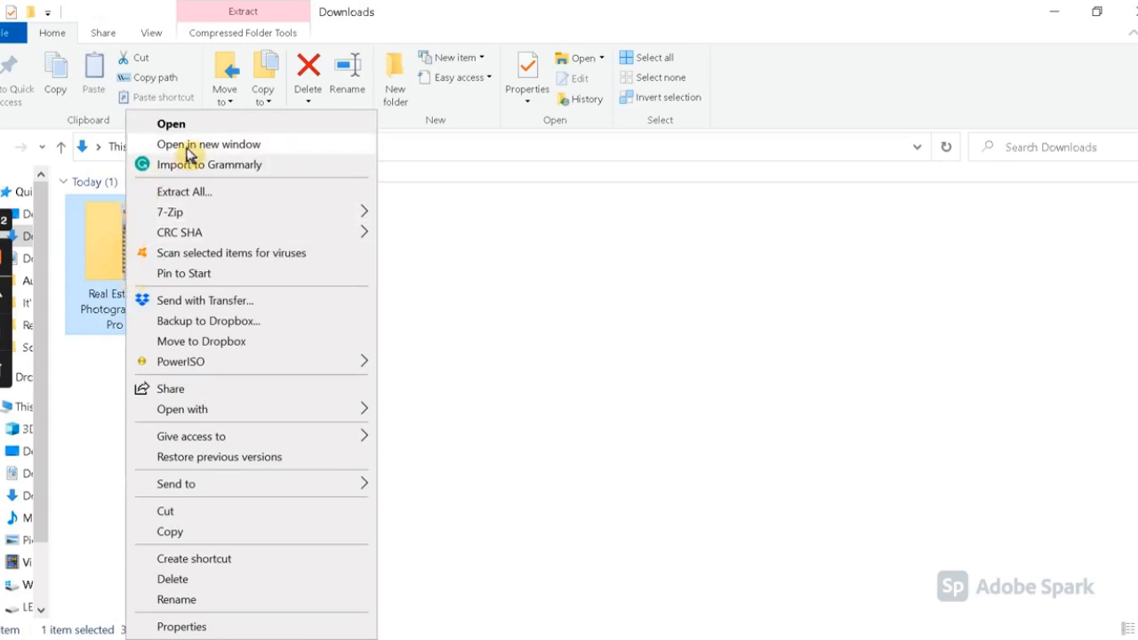
{"action": "mouse_move", "coordinate": [227, 210]}
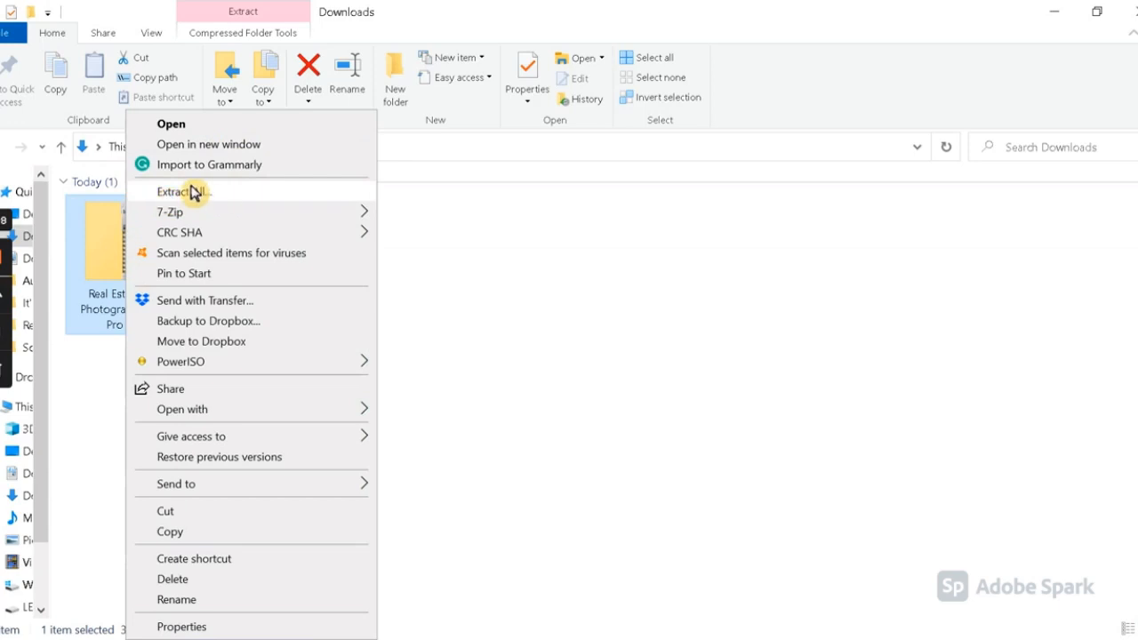
{"action": "left_click", "coordinate": [181, 192]}
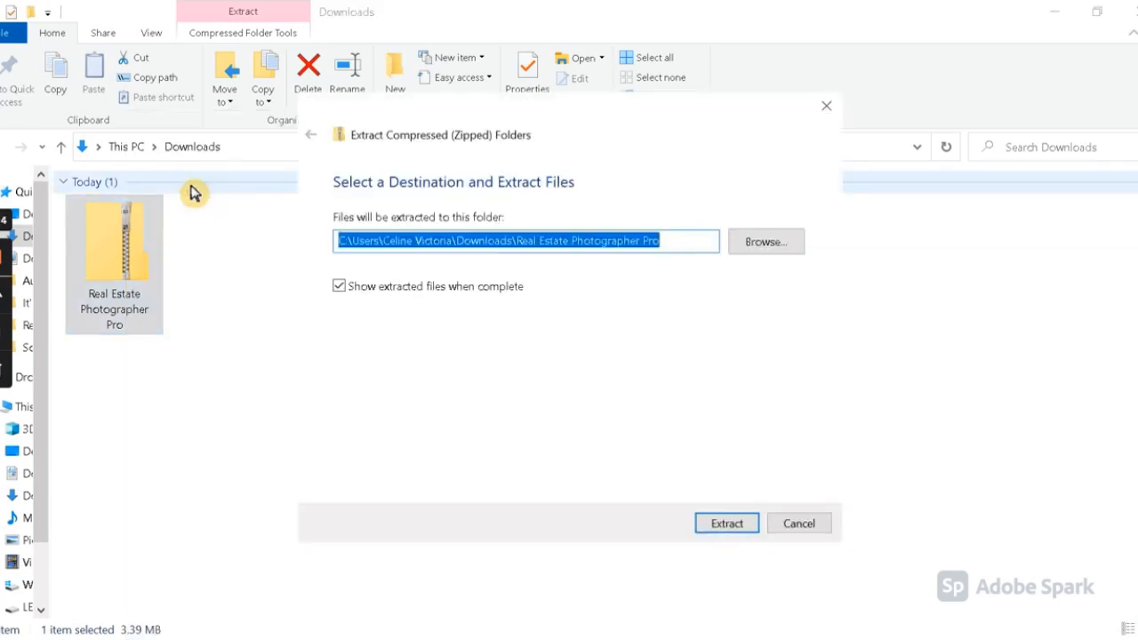
{"action": "mouse_move", "coordinate": [301, 85]}
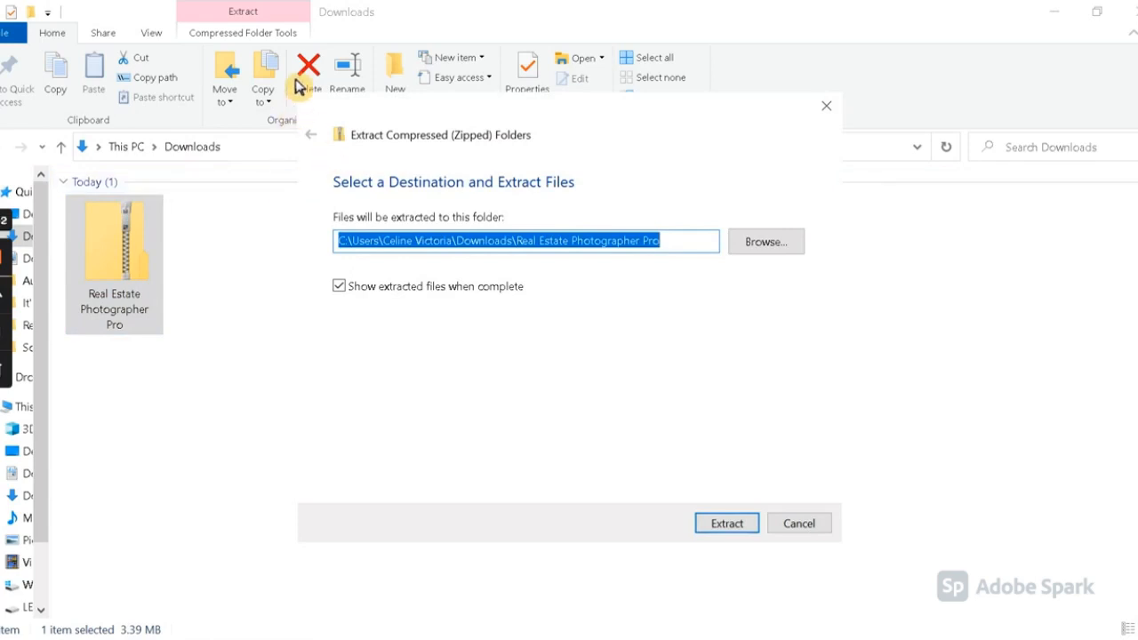
{"action": "mouse_move", "coordinate": [220, 537]}
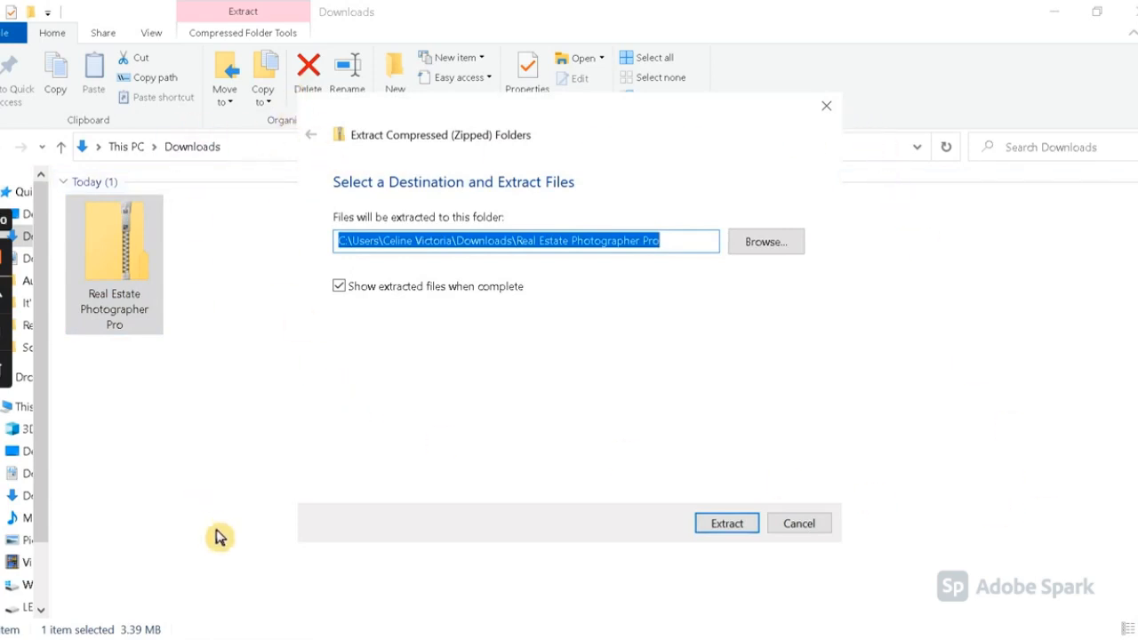
{"action": "mouse_move", "coordinate": [540, 210]}
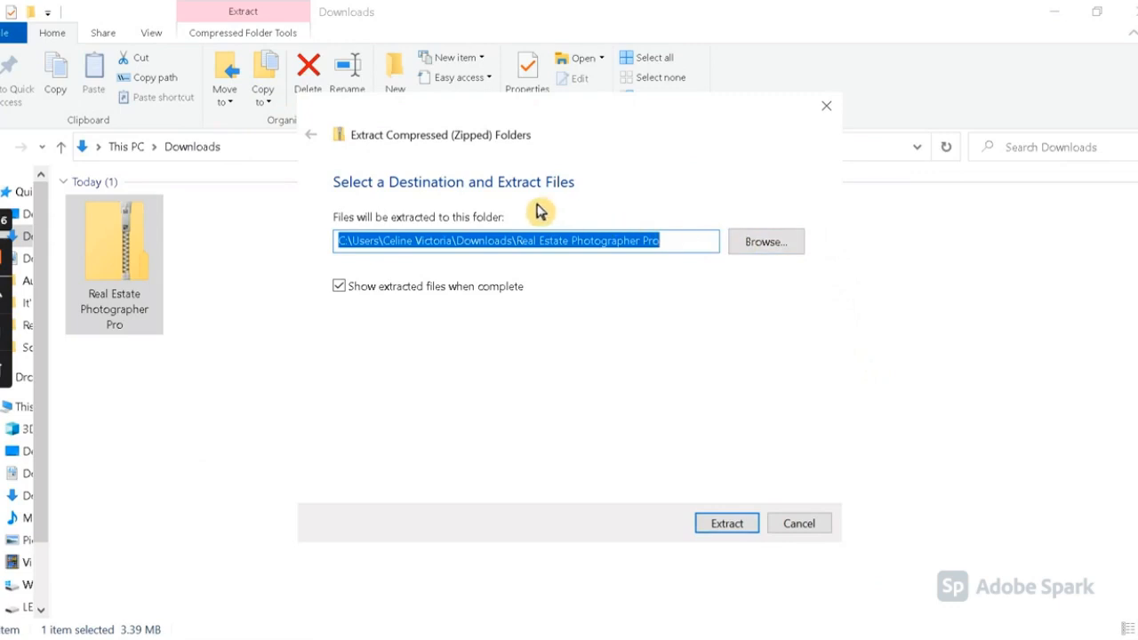
{"action": "mouse_move", "coordinate": [418, 206]}
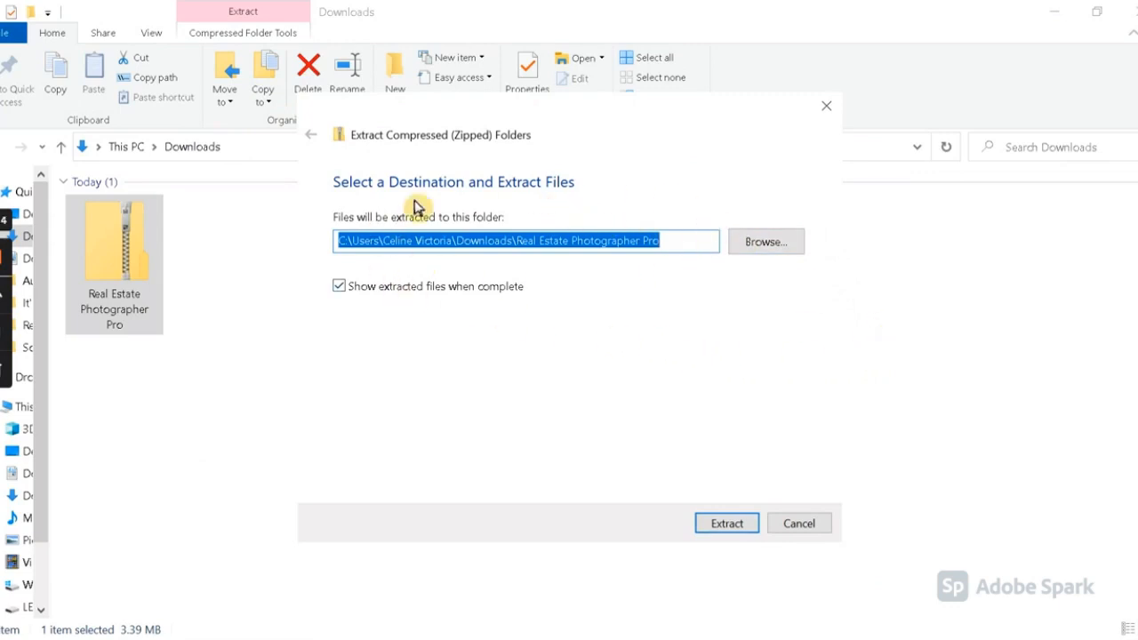
{"action": "mouse_move", "coordinate": [743, 220]}
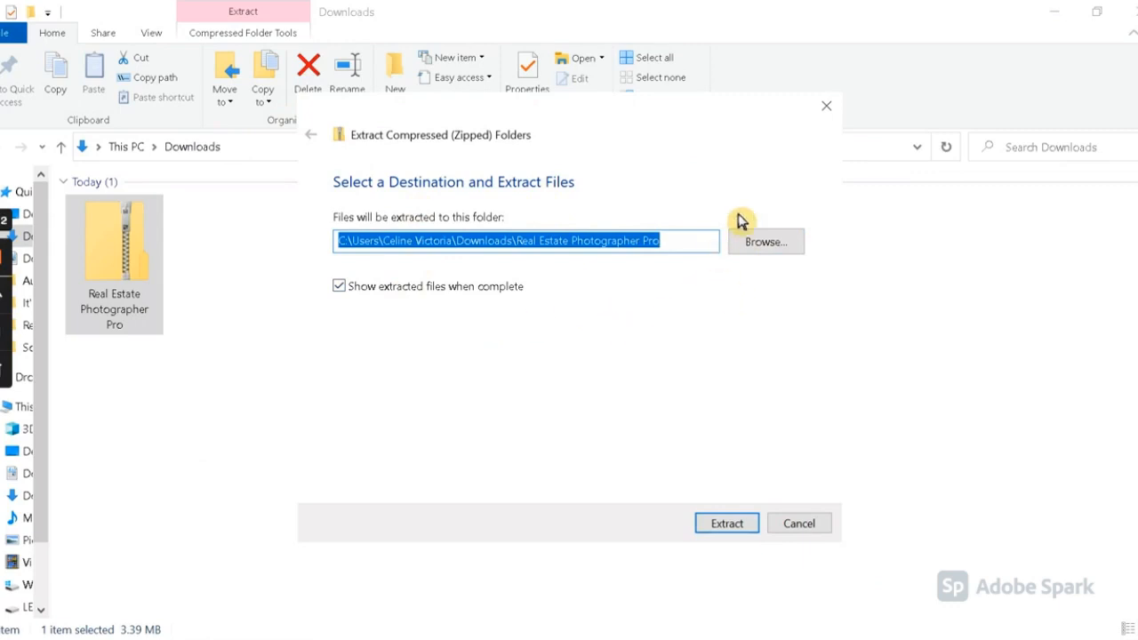
{"action": "mouse_move", "coordinate": [804, 263]}
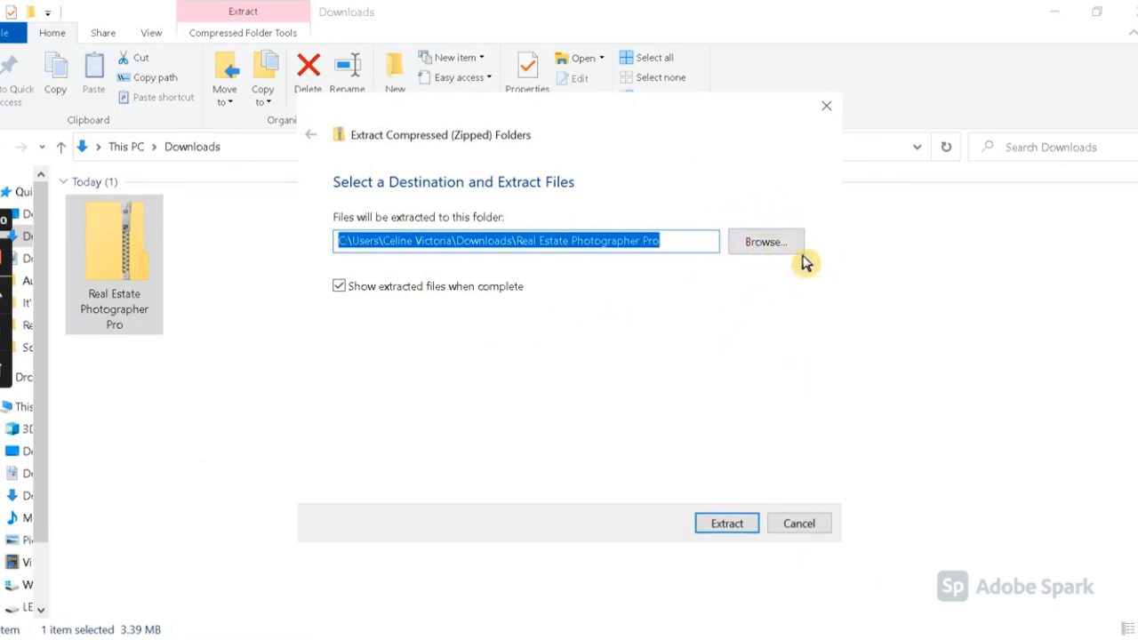
{"action": "mouse_move", "coordinate": [856, 322]}
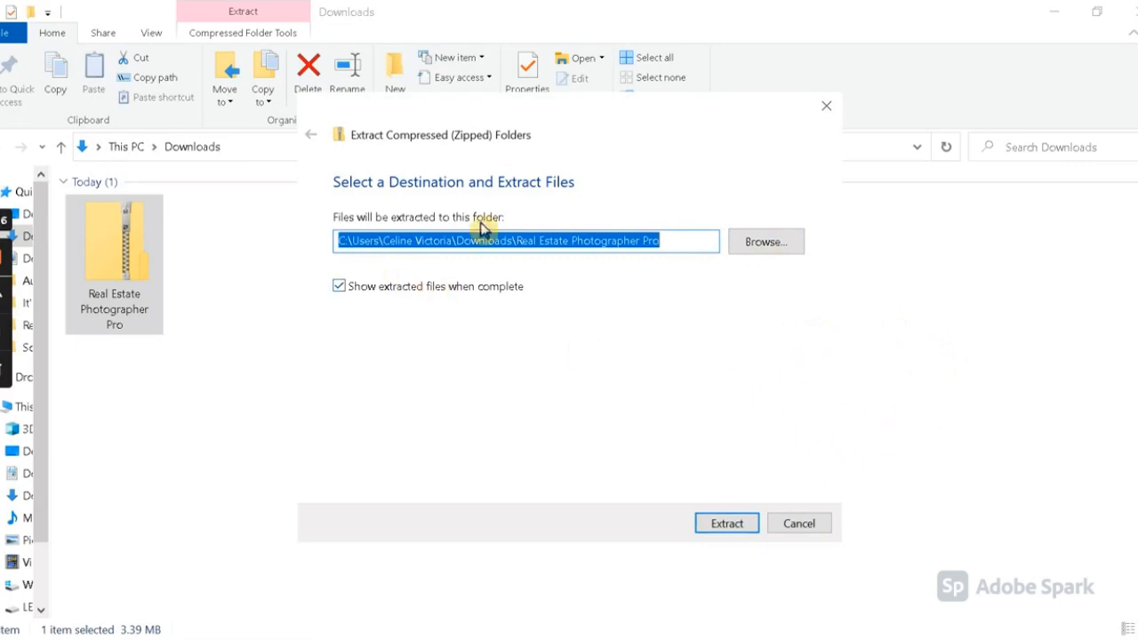
{"action": "mouse_move", "coordinate": [482, 270]}
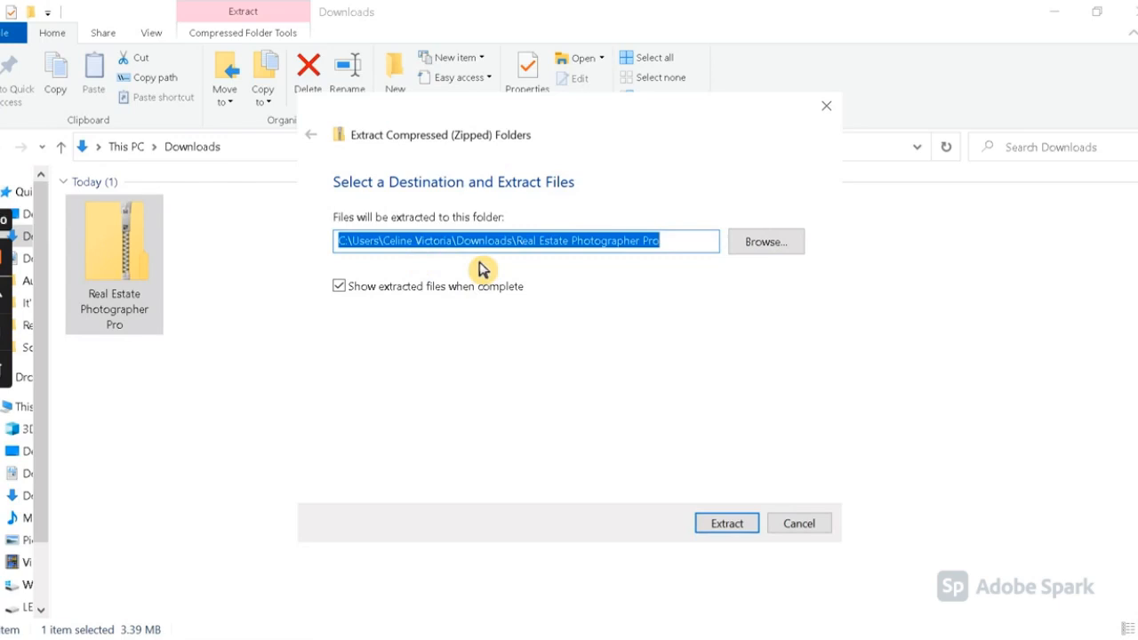
{"action": "mouse_move", "coordinate": [507, 229]}
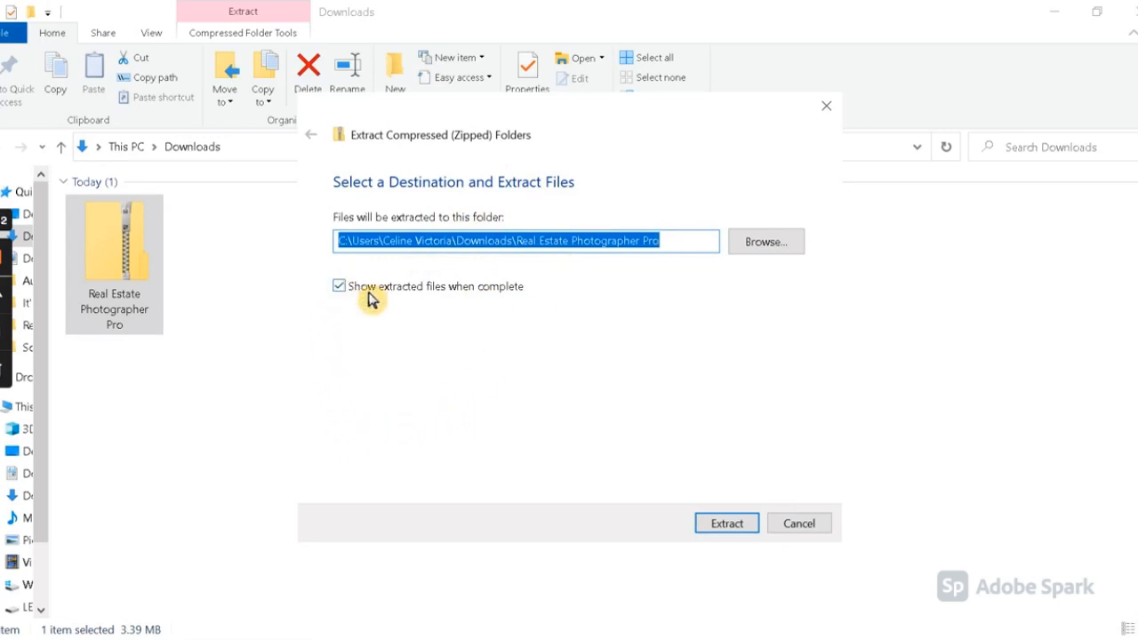
{"action": "mouse_move", "coordinate": [828, 480]}
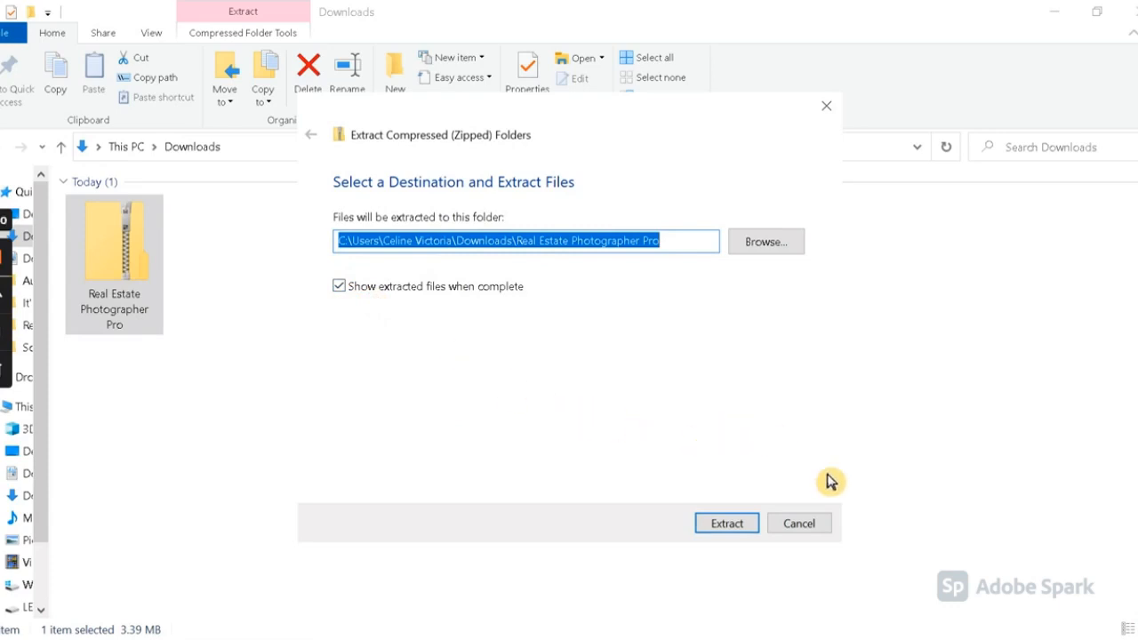
{"action": "mouse_move", "coordinate": [743, 573]}
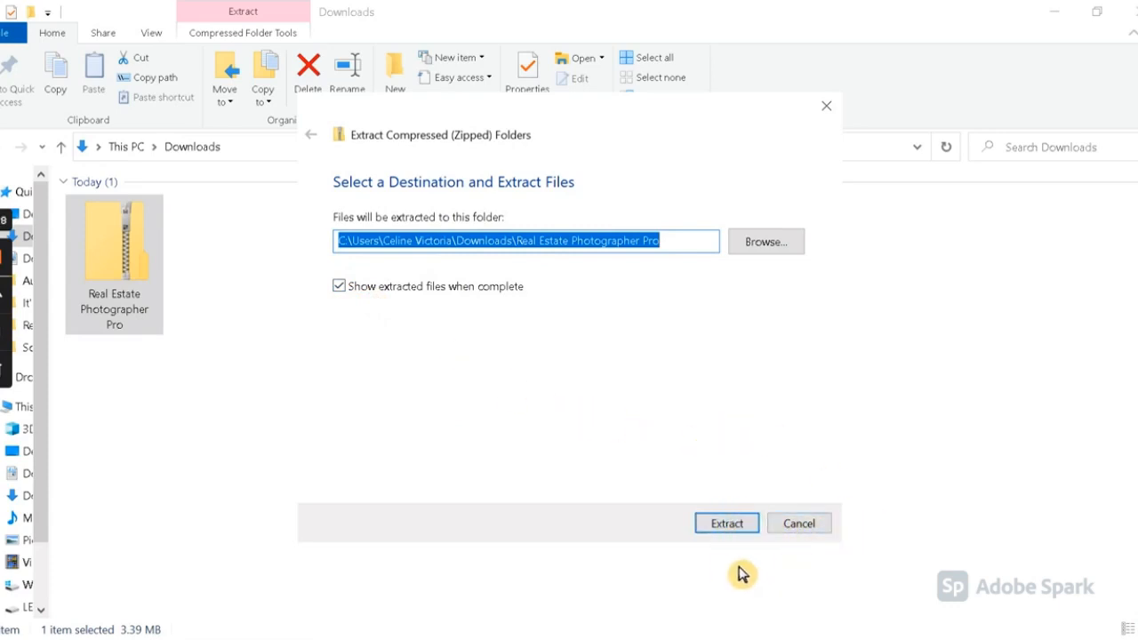
Extract the zip, view the eight ferguson-hall photos in its inner folder, then go back
{"action": "left_click", "coordinate": [726, 523]}
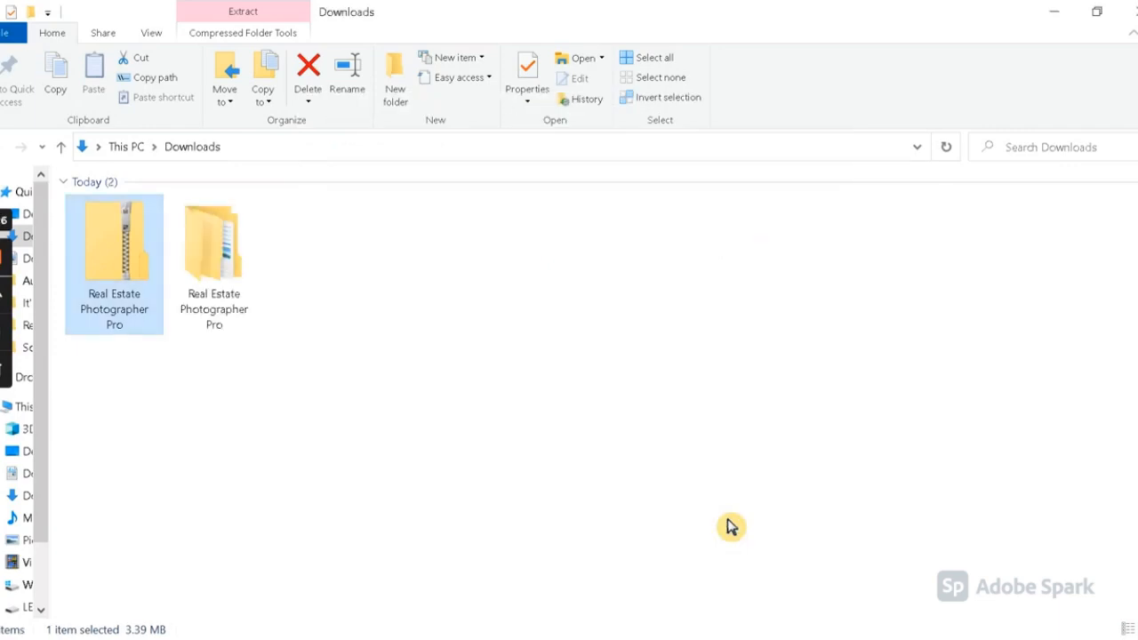
{"action": "double_click", "coordinate": [114, 249]}
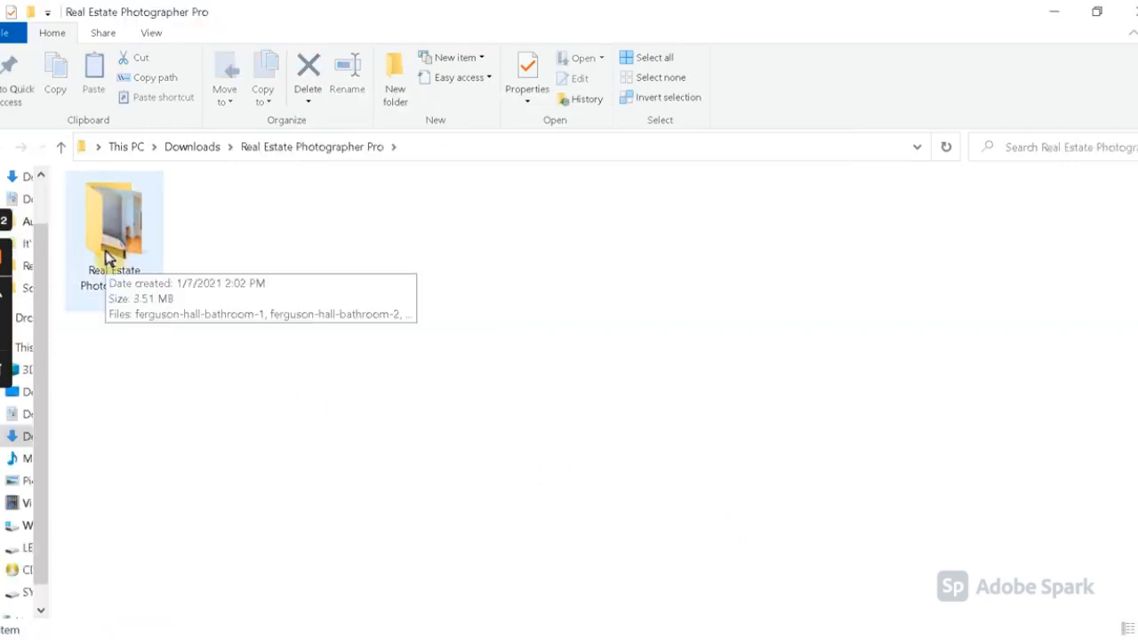
{"action": "double_click", "coordinate": [114, 228]}
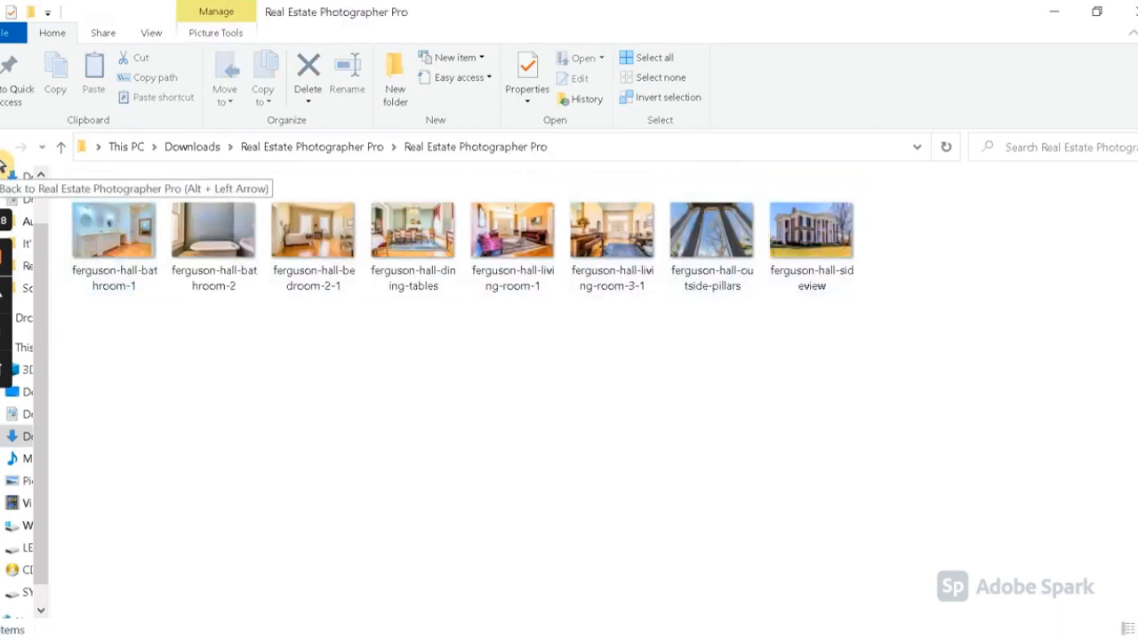
{"action": "left_click", "coordinate": [19, 146]}
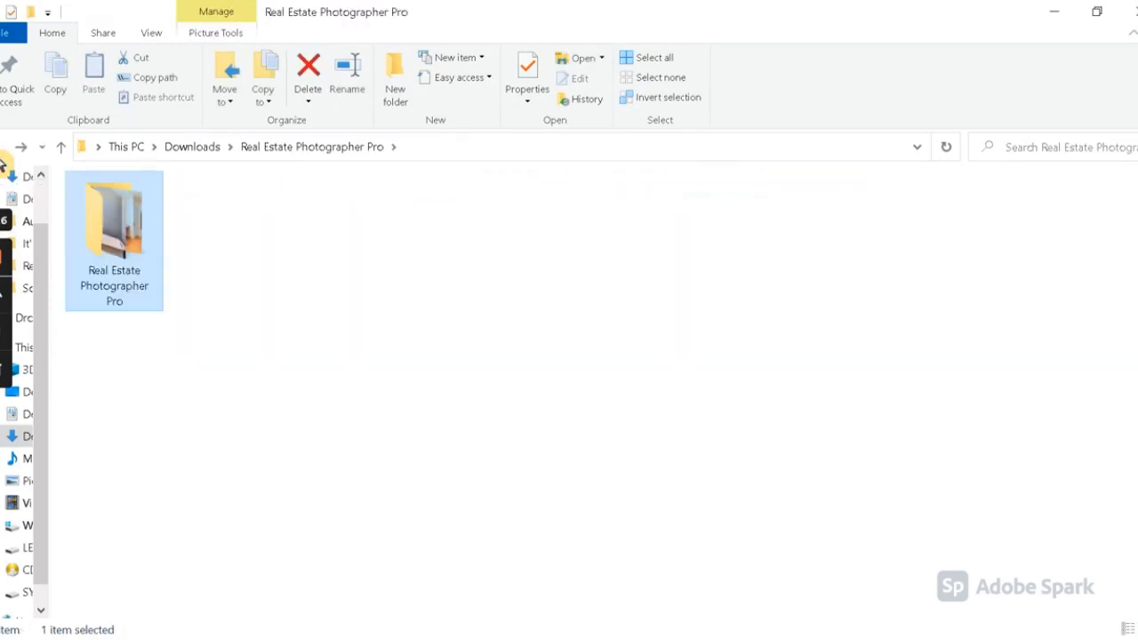